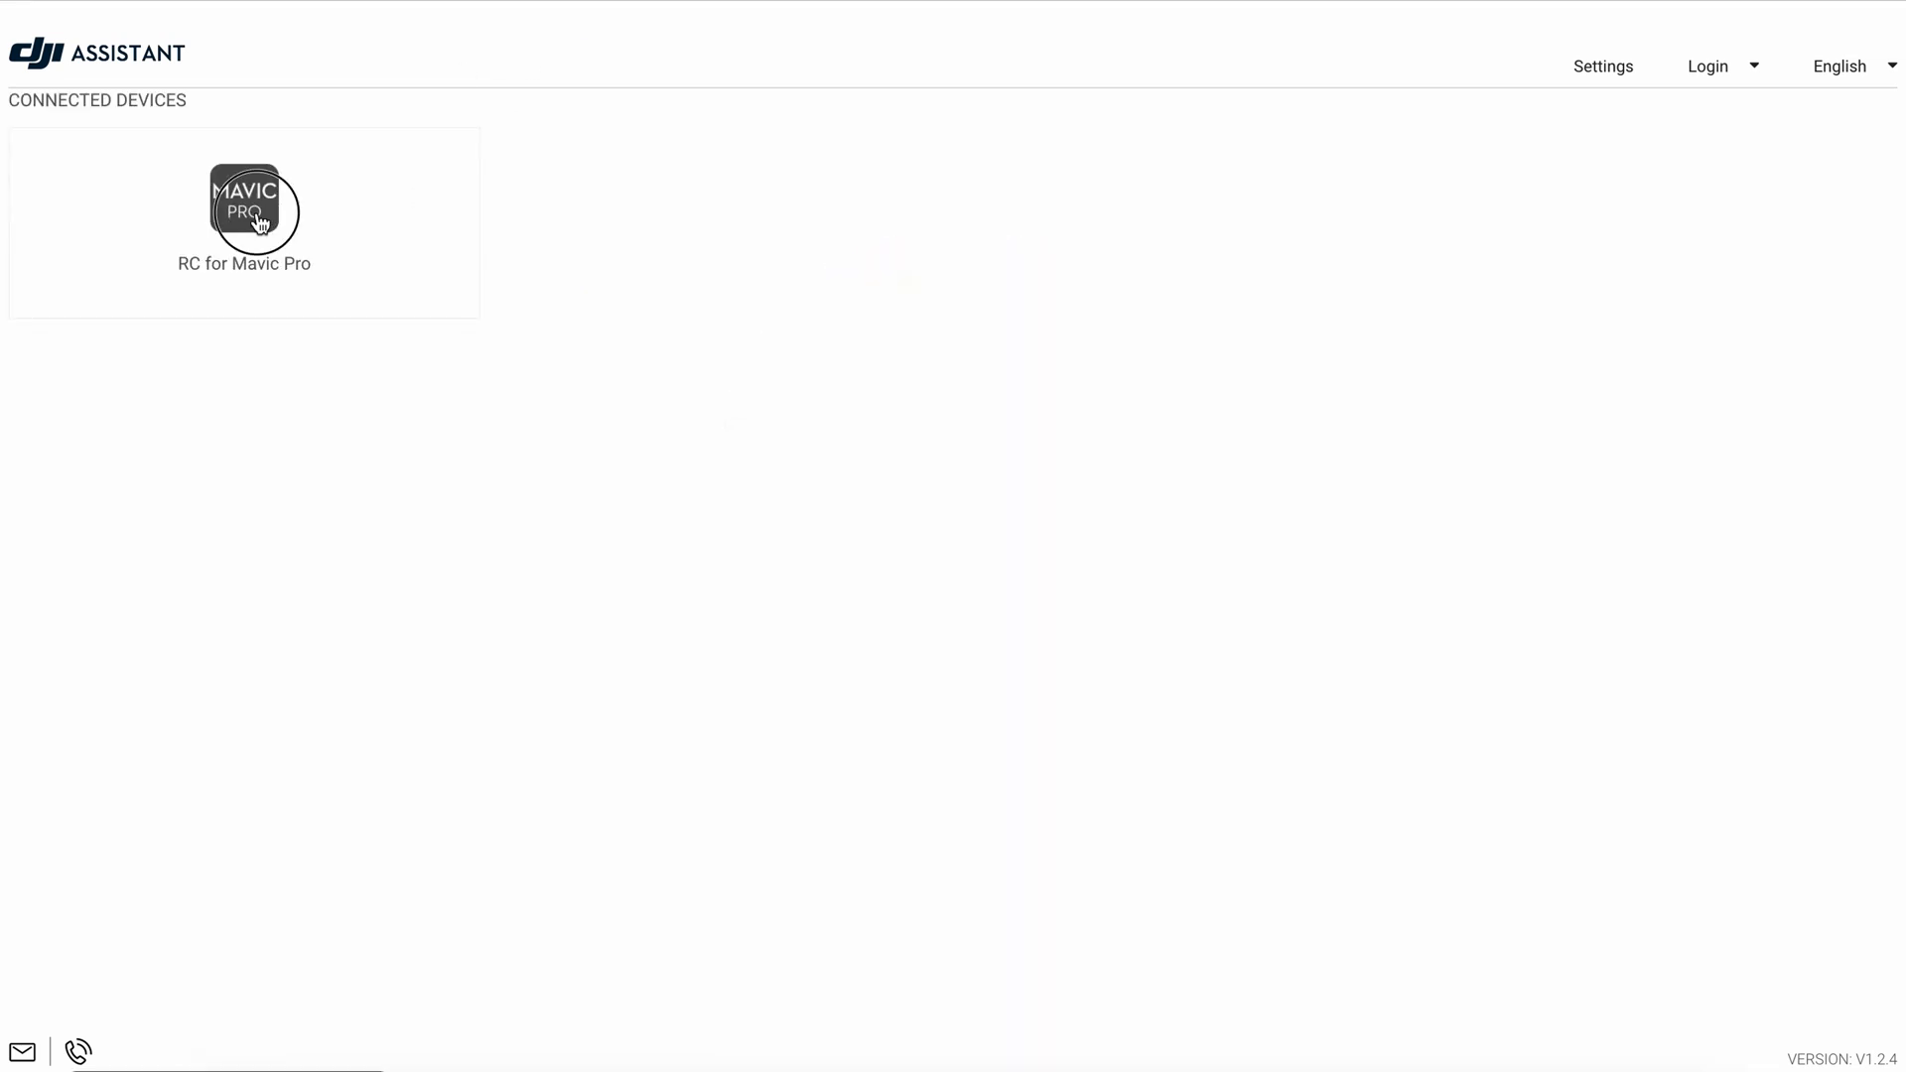
Select the RC for Mavic Pro tile under Connected Devices to view its firmware updates
{"action": "left_click", "coordinate": [244, 206]}
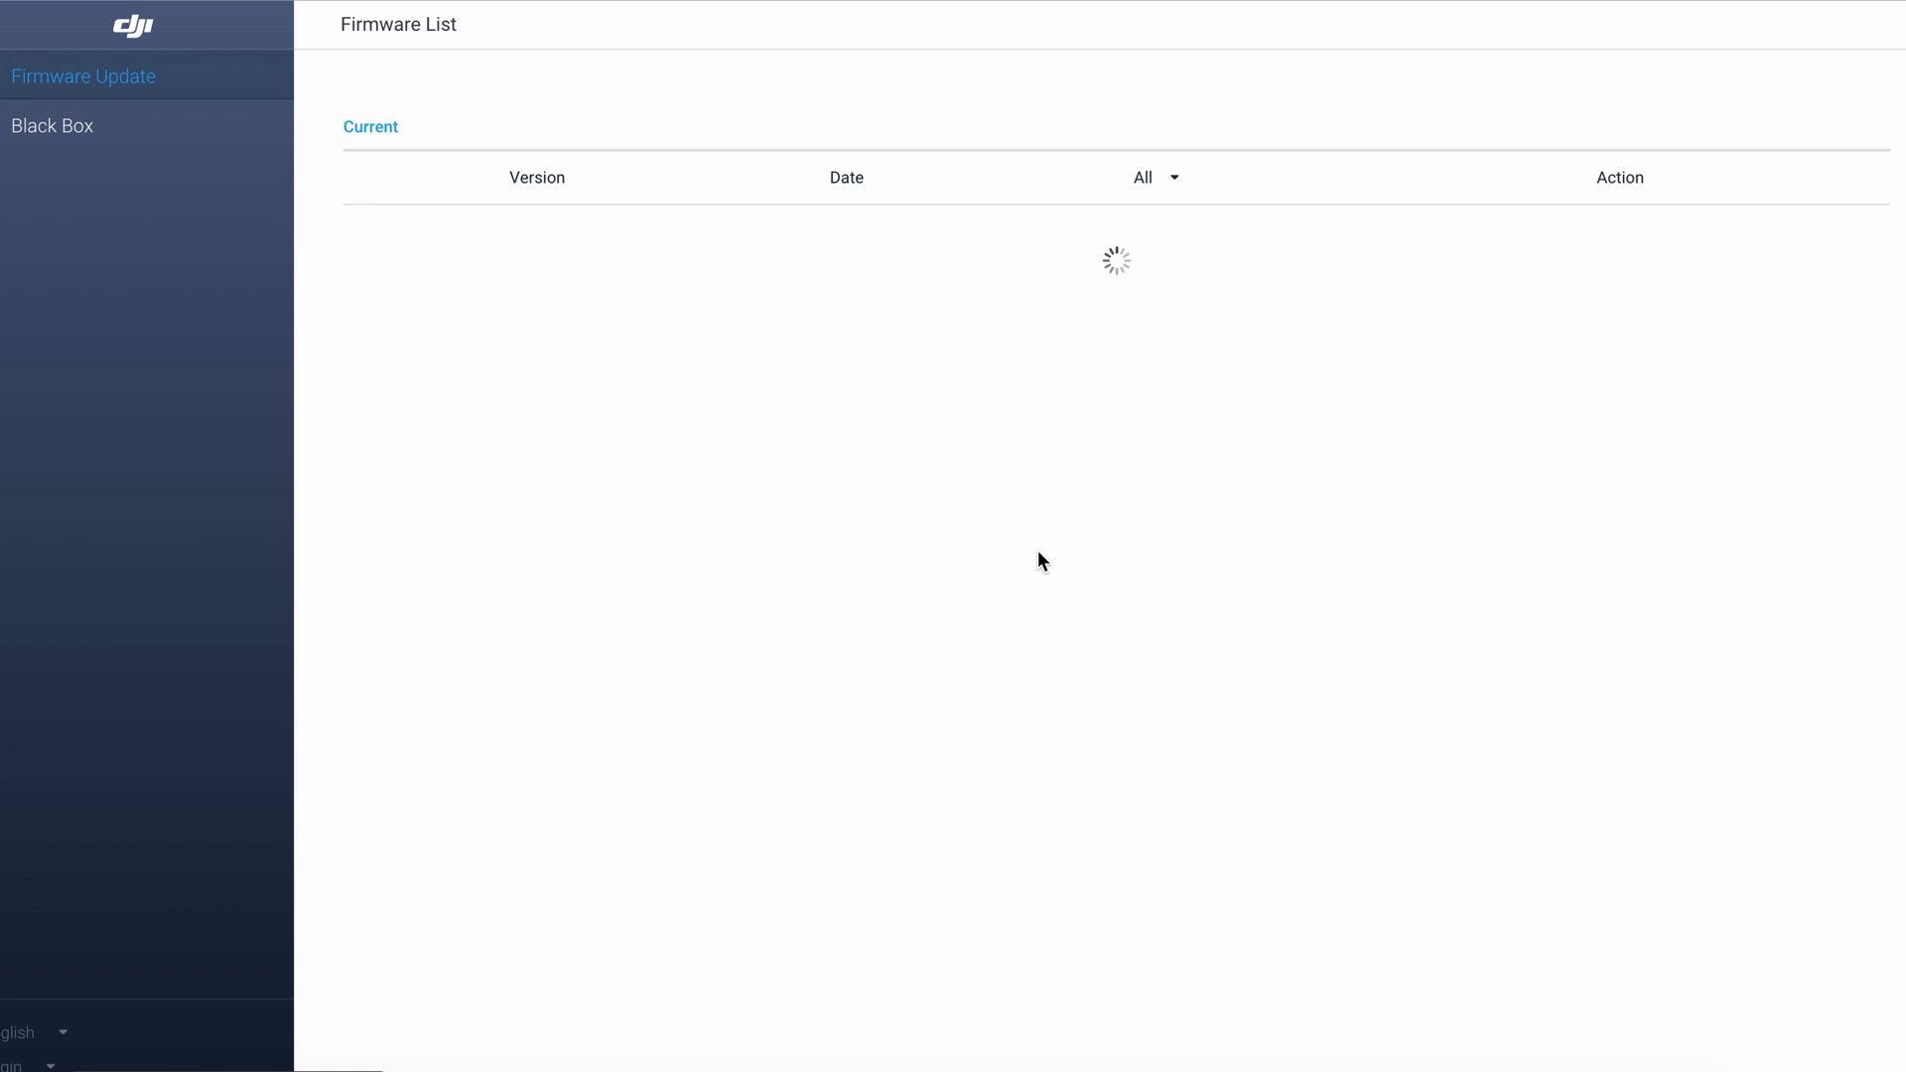